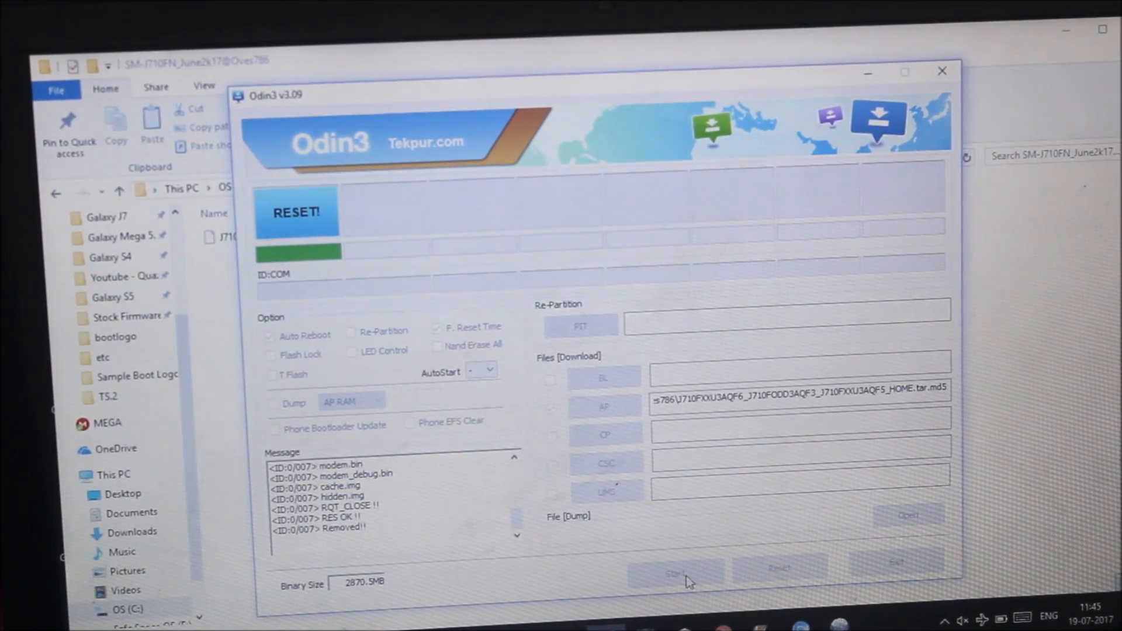
- Let the AP firmware flash finish with 'All threads completed (succeed 1 / failed 0)' and device reset
left_click(674, 572)
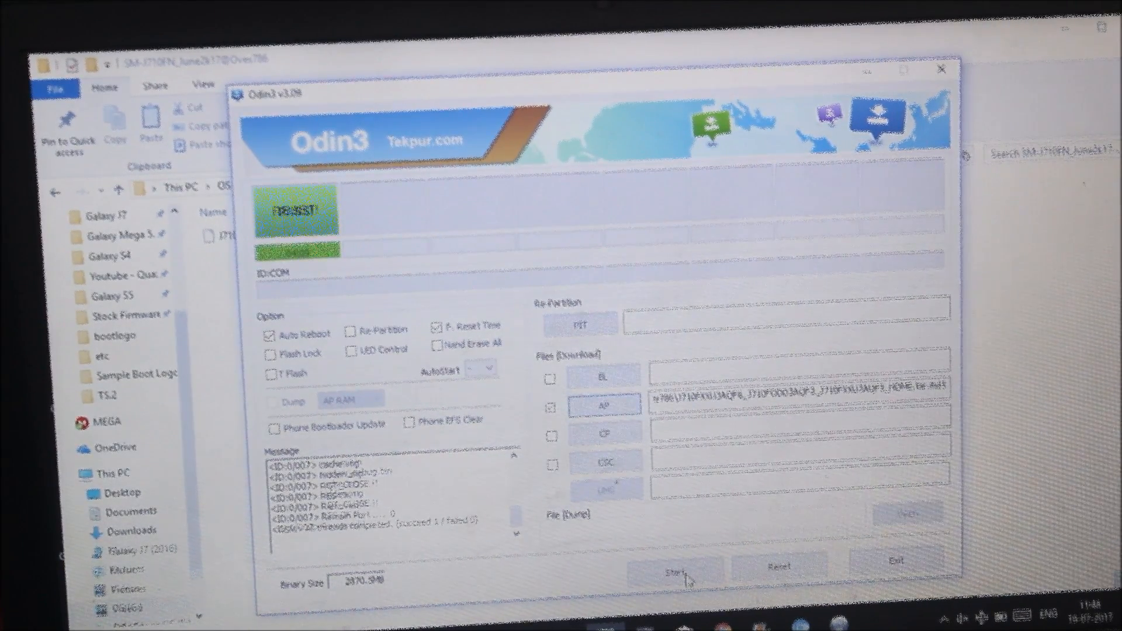